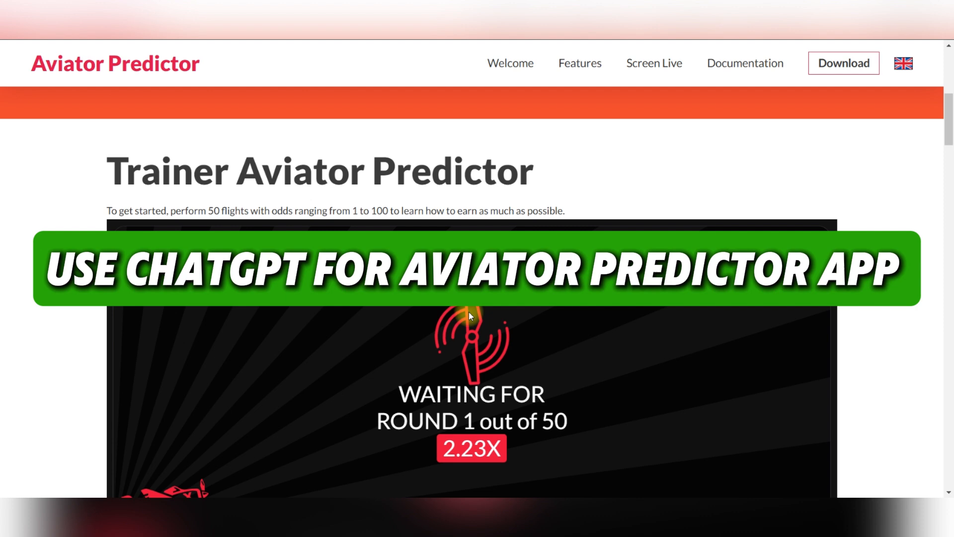
- Scroll down the Aviator Predictor page past the trainer game to the Reliable Predictions section
scroll("down", 3)
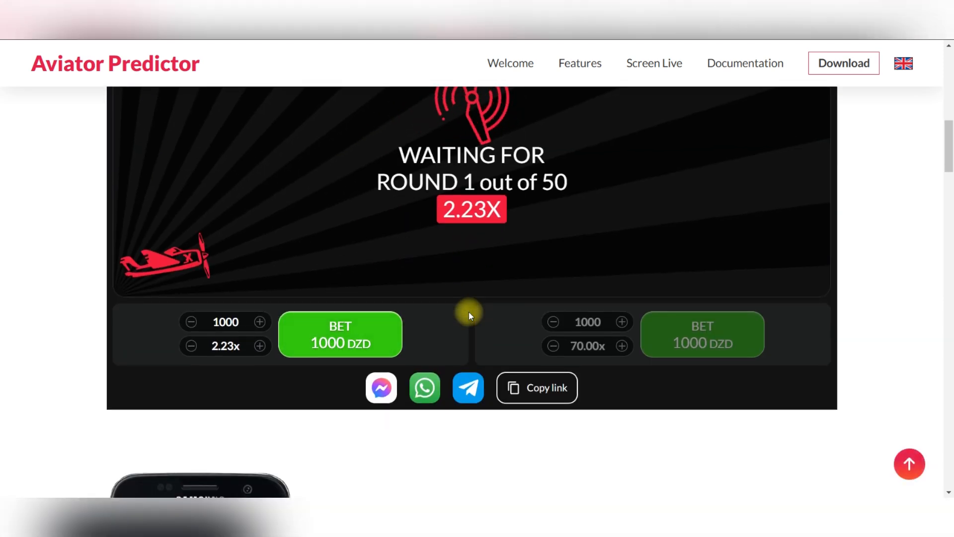
scroll("down", 3)
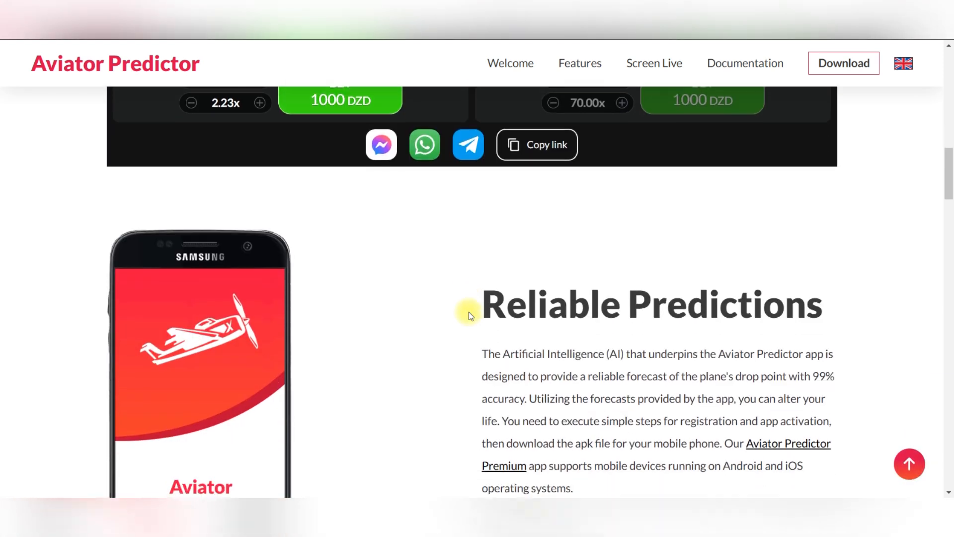
scroll("down", 3)
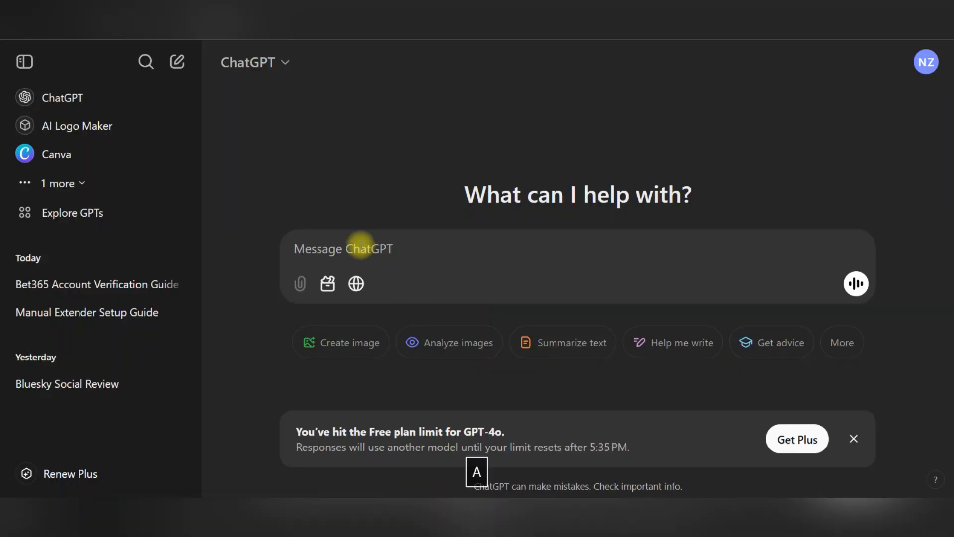
- Ask ChatGPT 'CAN YOU WORK WITH AVIATOR PREDICTOR APP' and send it
type("CAN YOU WO")
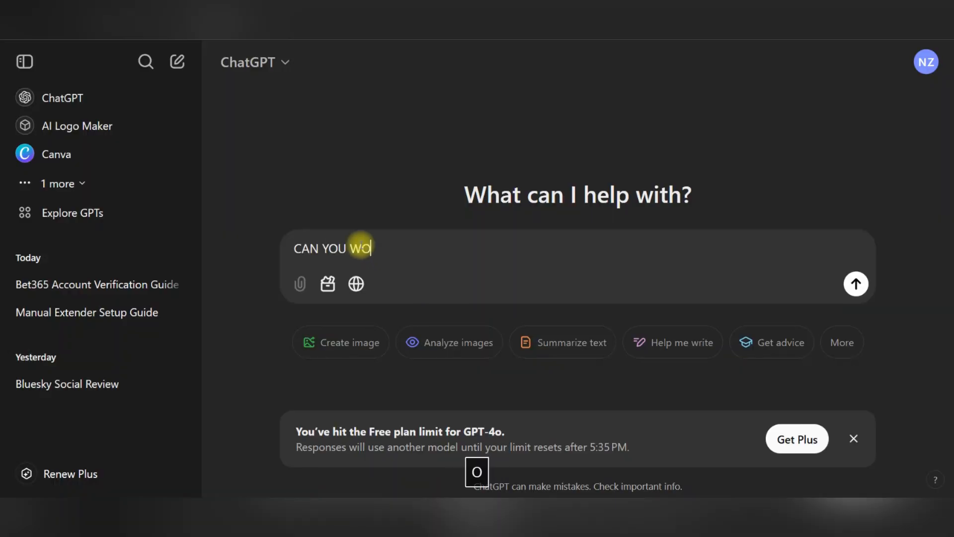
type("RK WITH A")
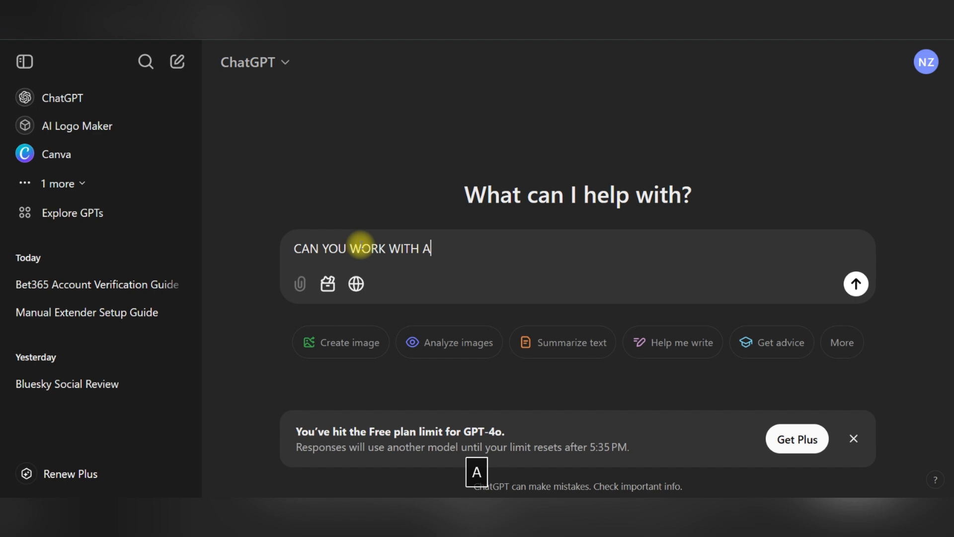
type("VI")
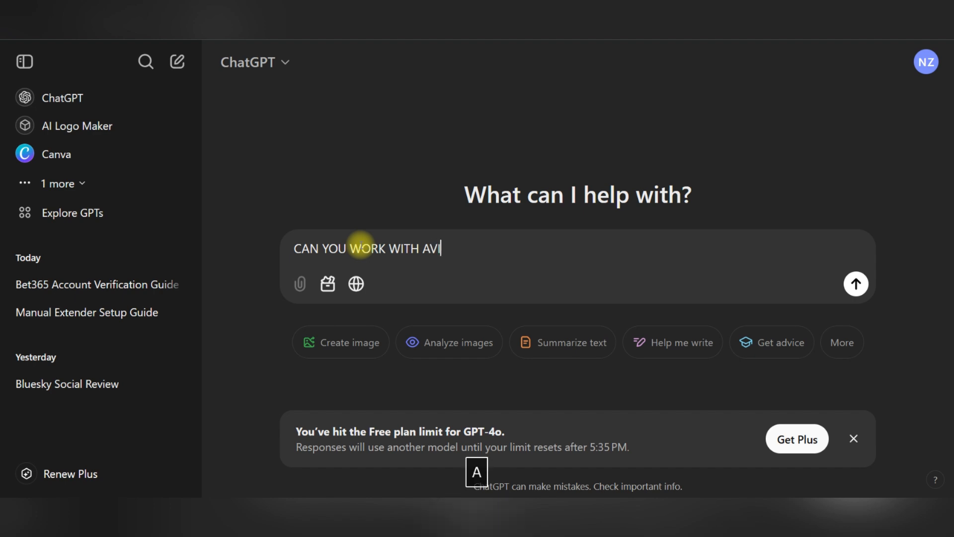
type("ATOR PREDI")
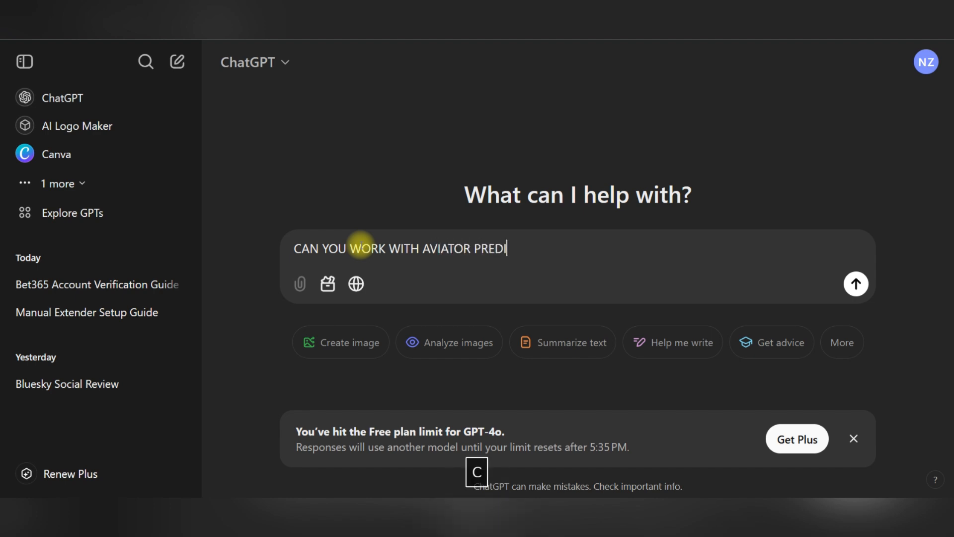
type("CTOR APP")
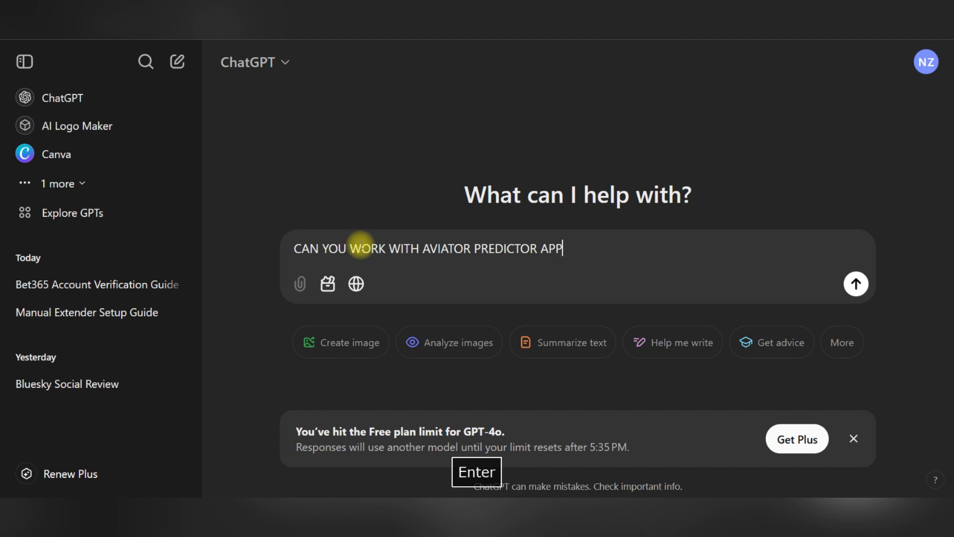
key("Enter")
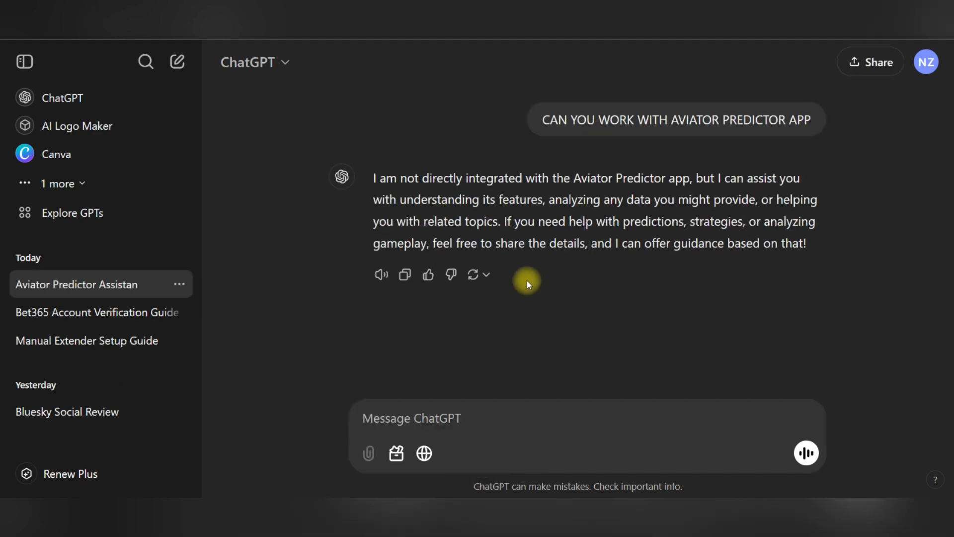
- Send a follow-up question and scroll through the reply on Aviator rules, predictor limits and cash-out tips
type("CAN")
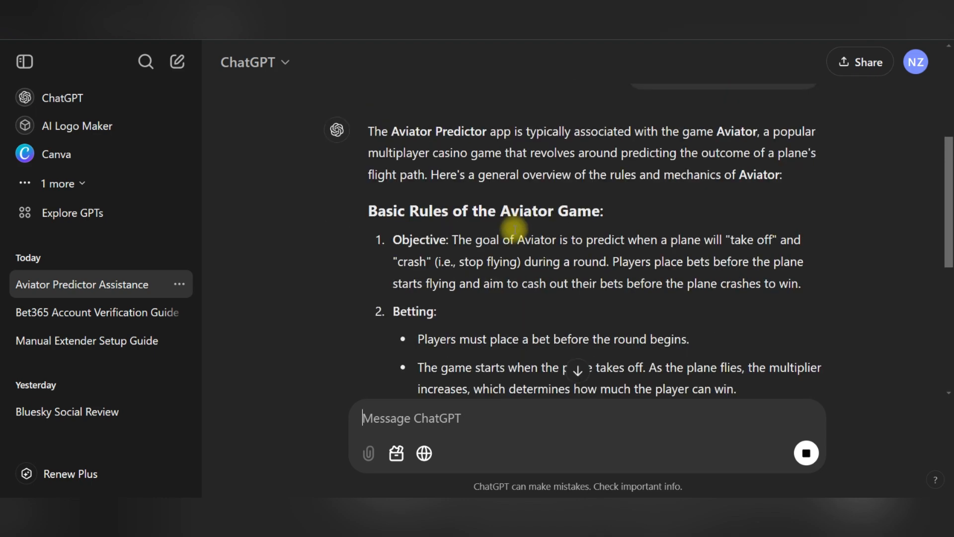
scroll("down", 3)
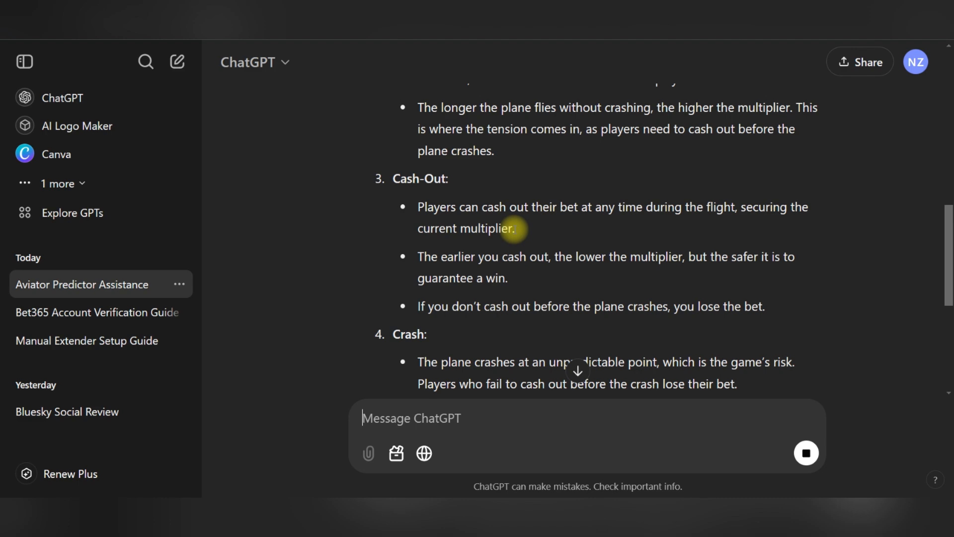
scroll("down", 3)
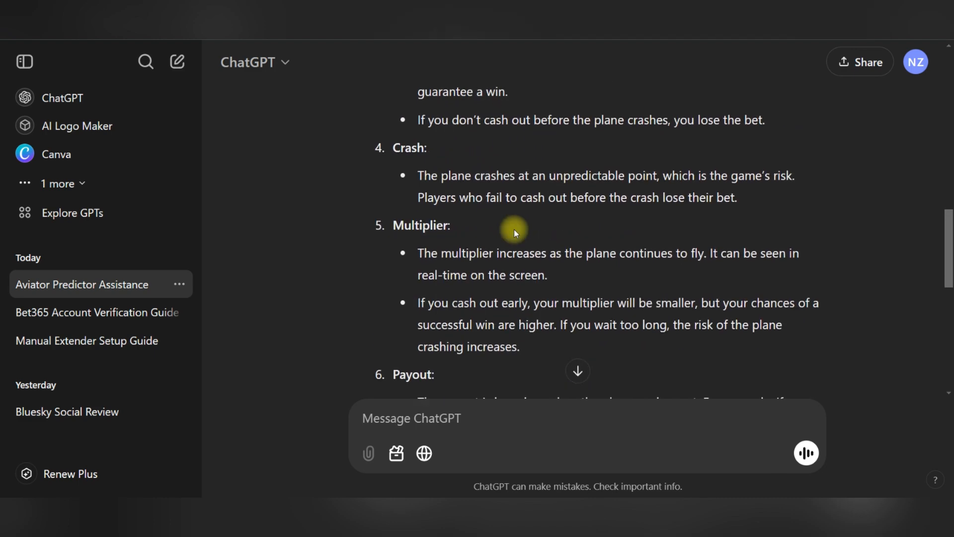
scroll("down", 3)
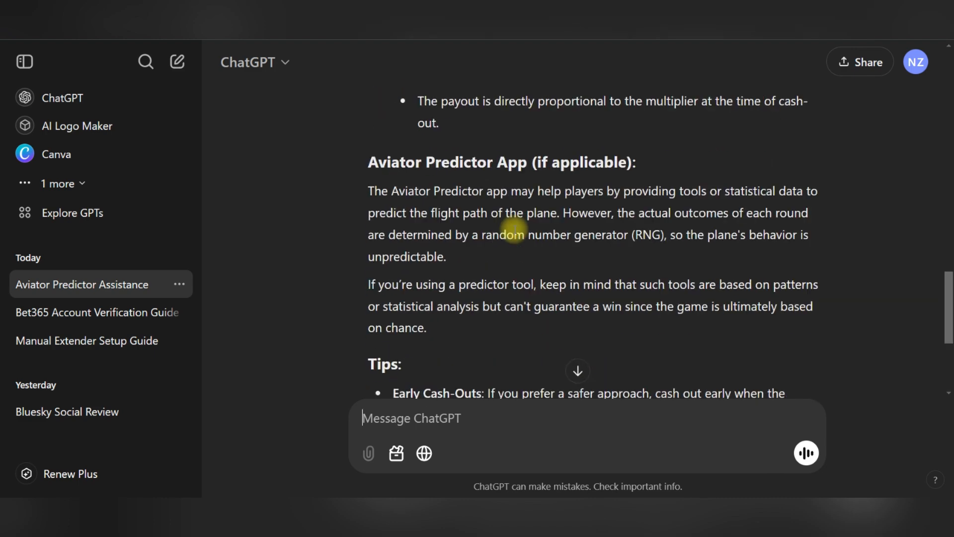
scroll("down", 3)
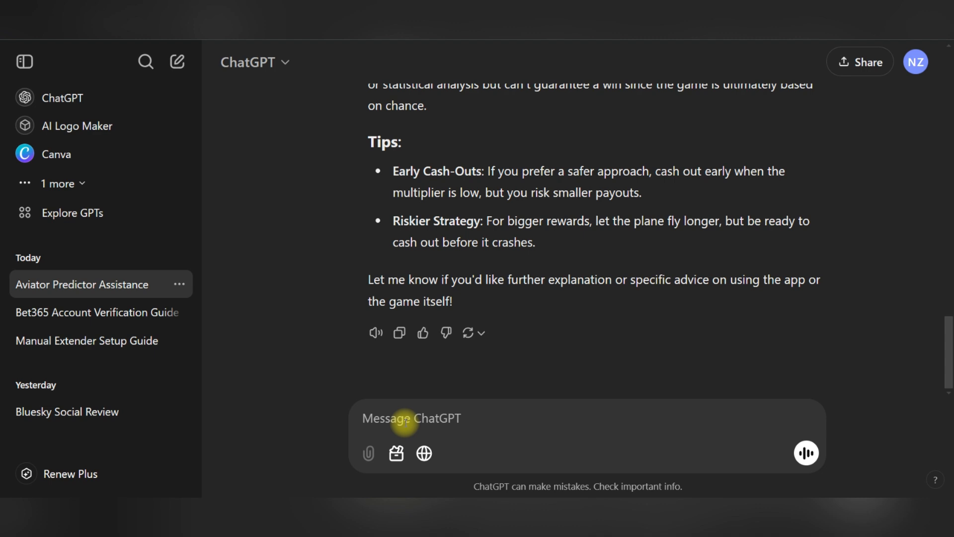
- Ask ChatGPT 'CAN YOU PREDICT GAME RESULTS' and send it
type("CAN YOU PRED")
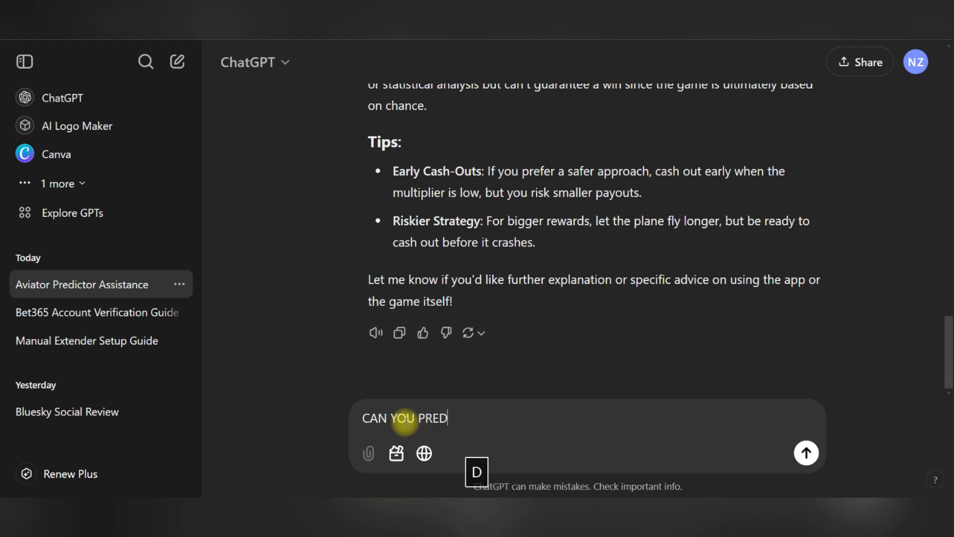
type("ICT GAME")
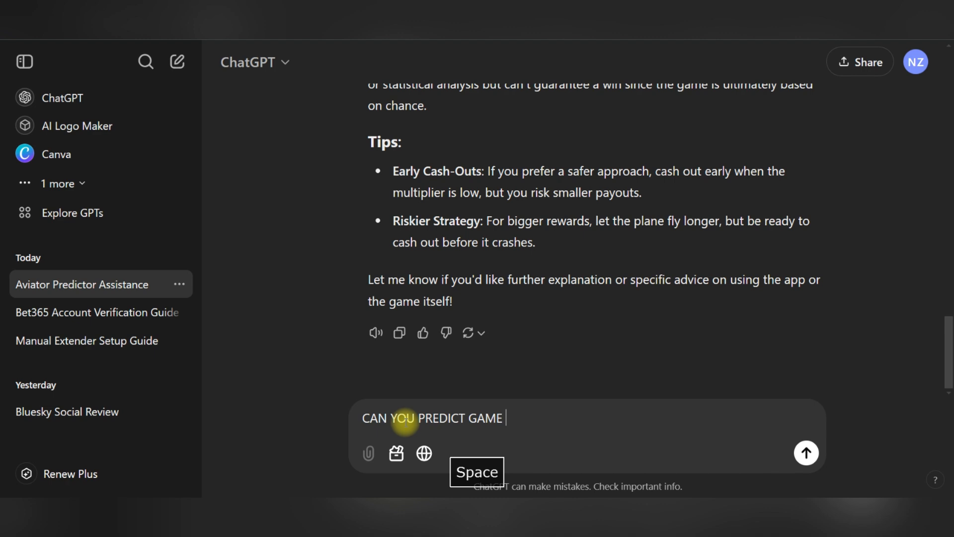
type("RESULTS")
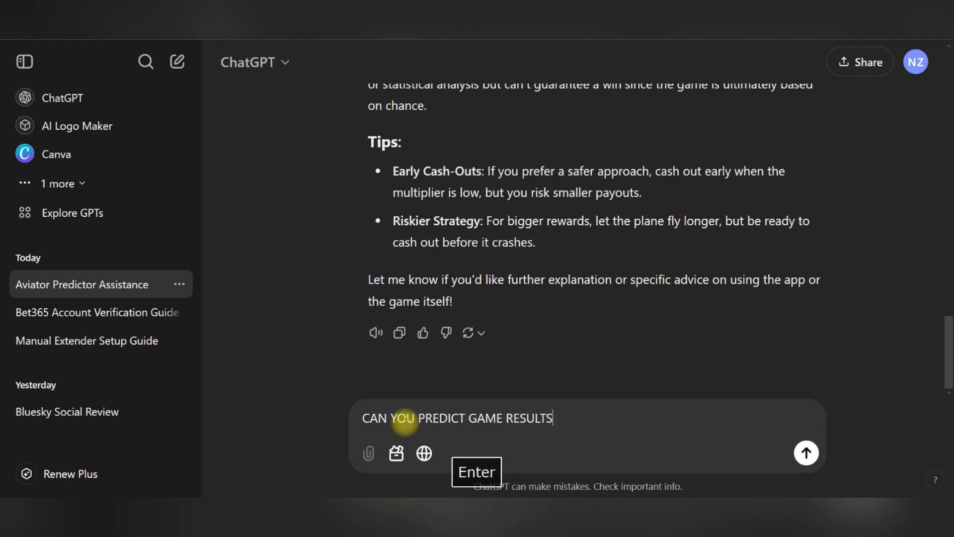
key("Enter")
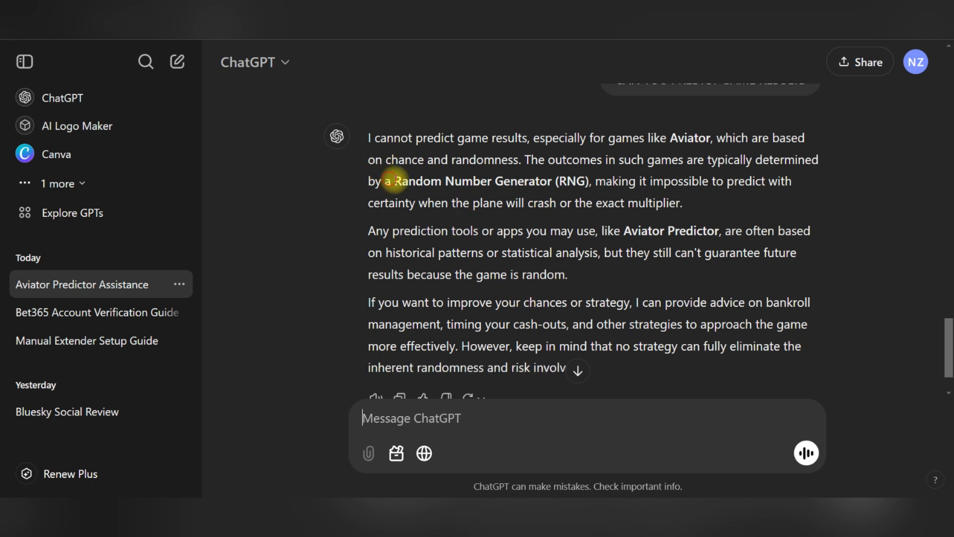
mouse_move(718, 128)
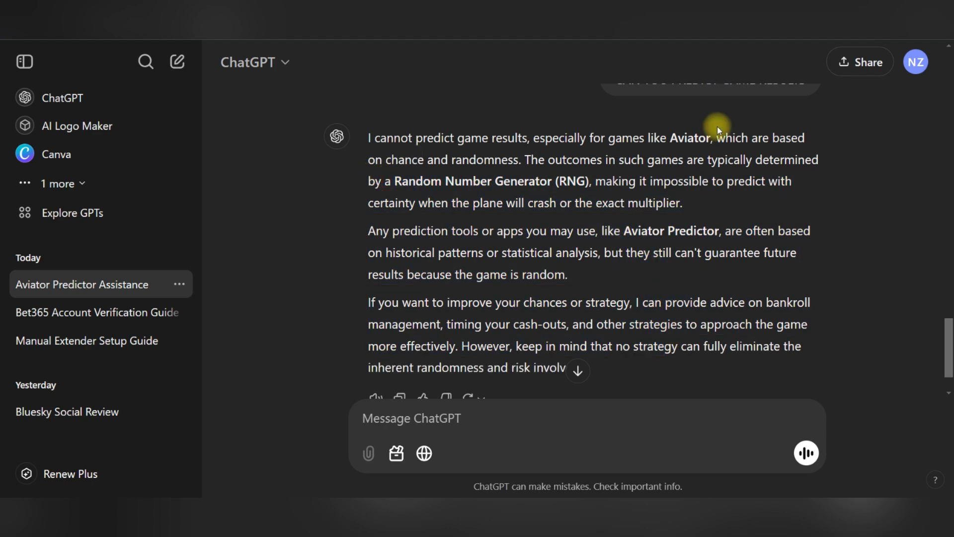
- Scroll down to read the full reply about random-number-generator outcomes and strategy advice
scroll("down", 3)
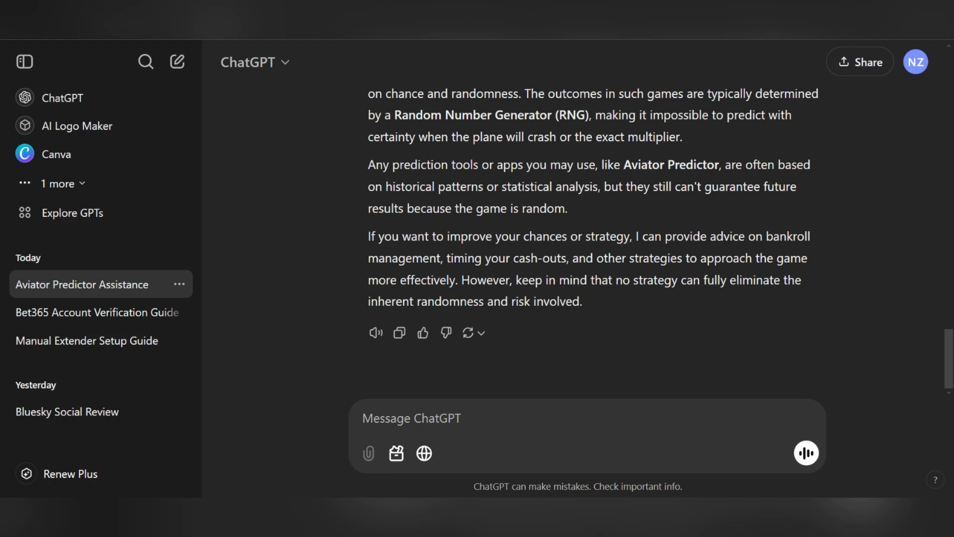